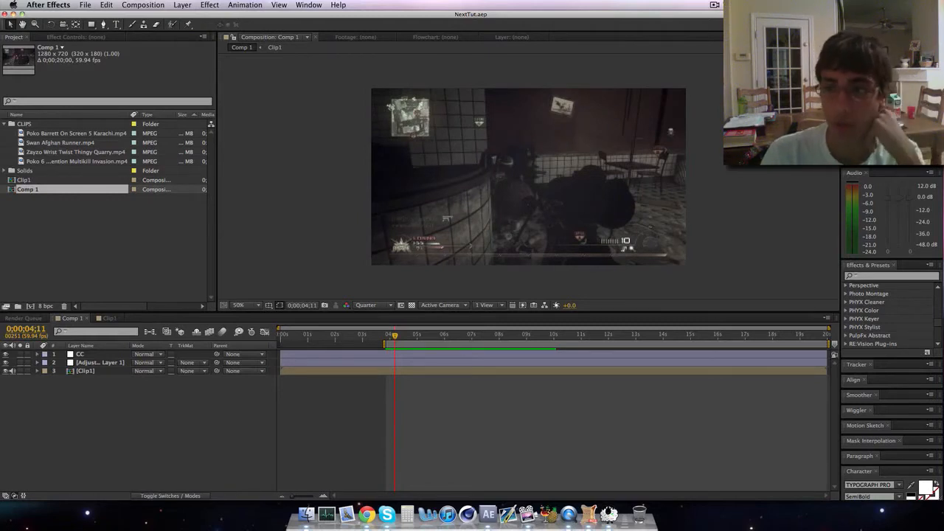
- Scrub the Comp 1 timeline to preview the glow, then open the Clip1 precomp
{"action": "left_click", "coordinate": [412, 334]}
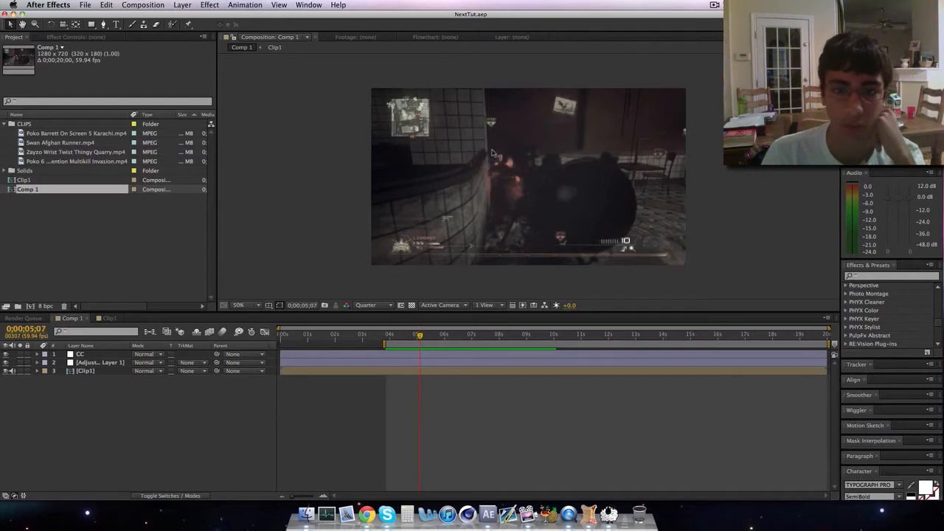
{"action": "left_click_drag", "start_coordinate": [420, 336], "coordinate": [411, 336]}
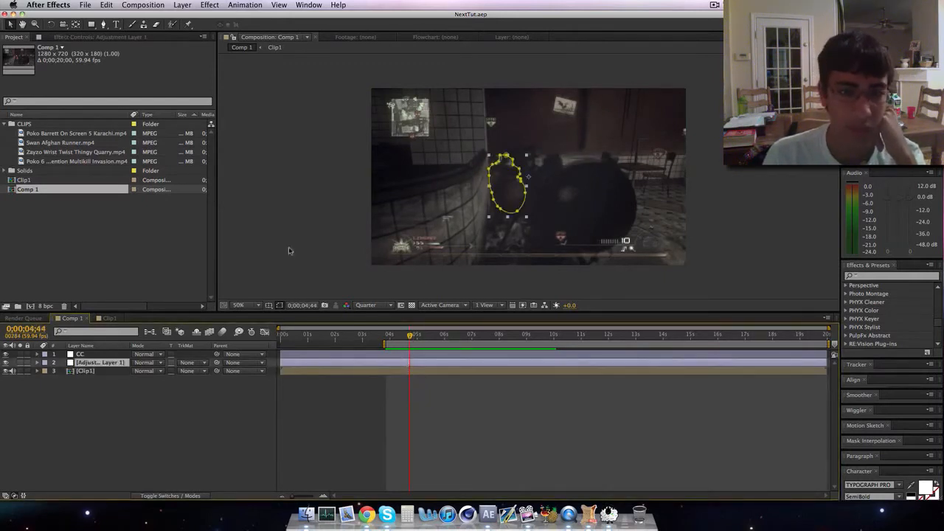
{"action": "left_click", "coordinate": [100, 37]}
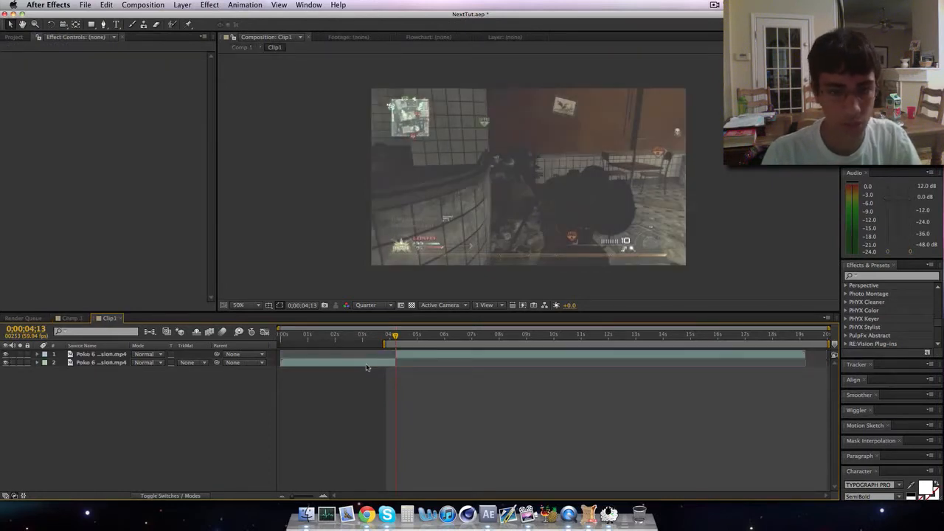
- Back in Comp 1, add a new adjustment layer and start renaming it GLOW
{"action": "left_click", "coordinate": [66, 318]}
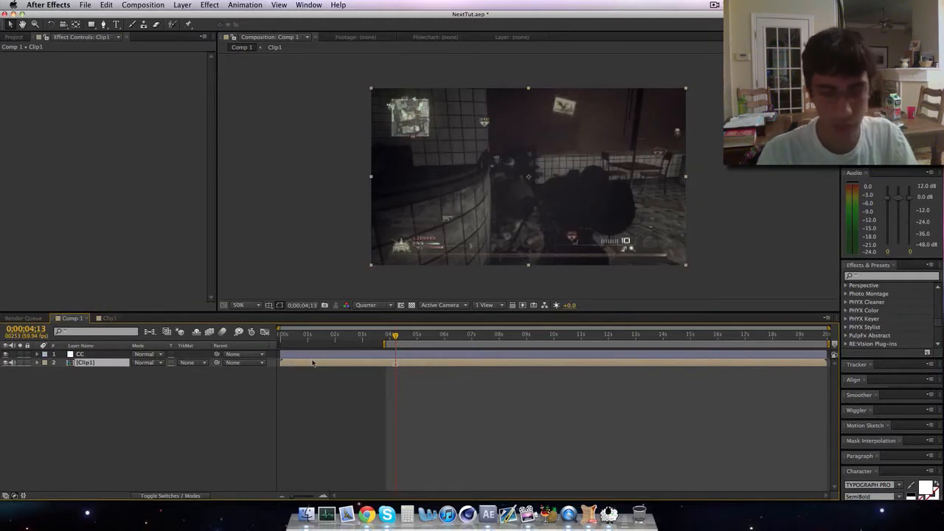
{"action": "left_click", "coordinate": [182, 5]}
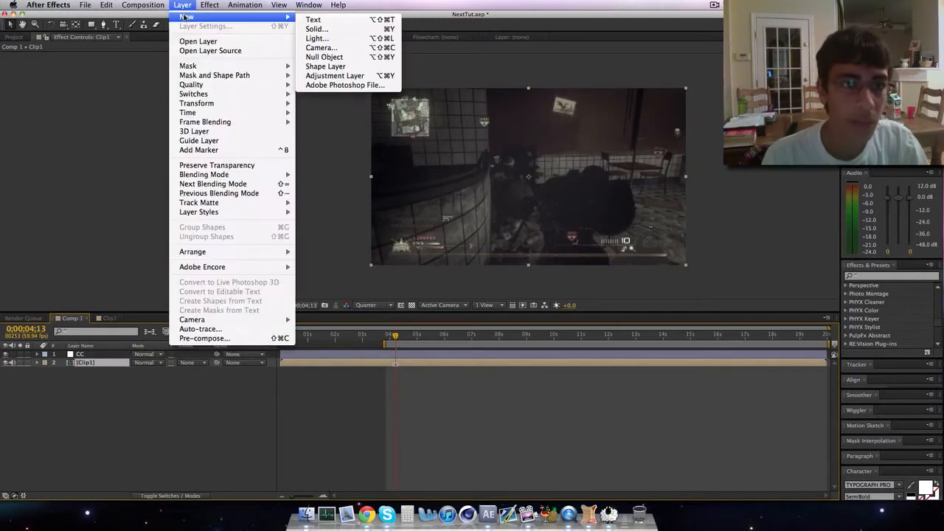
{"action": "left_click", "coordinate": [335, 75]}
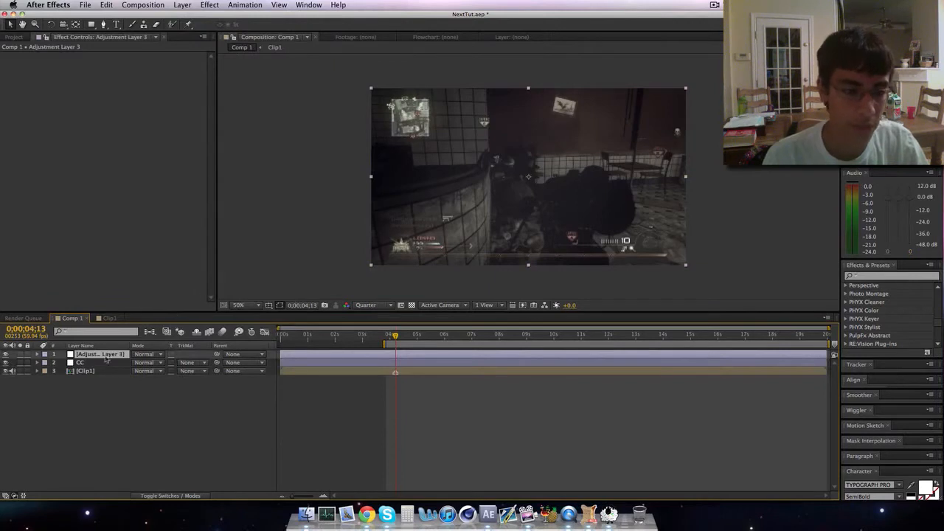
{"action": "double_click", "coordinate": [100, 354]}
{"action": "type", "text": "GLOW"}
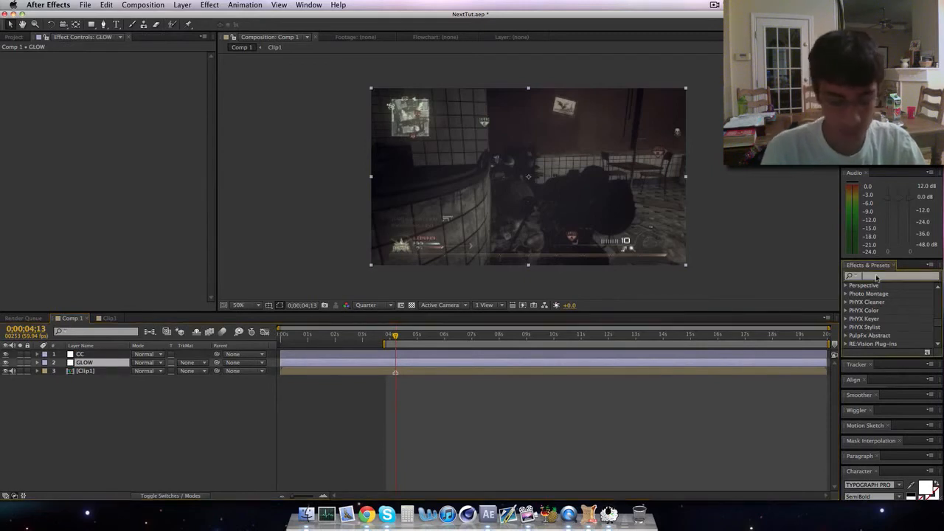
- Apply Glow with red Color A, A & B Colors, and 30% threshold
{"action": "type", "text": "glow"}
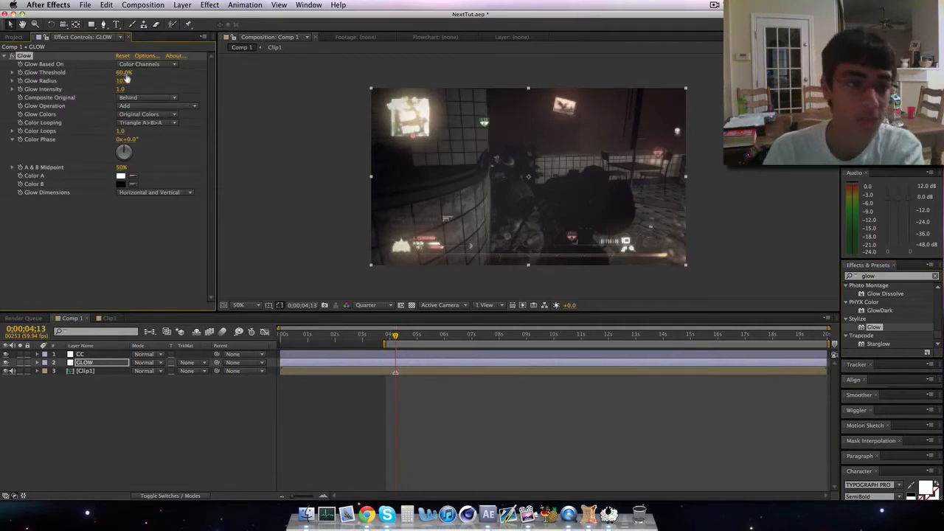
{"action": "left_click", "coordinate": [121, 176]}
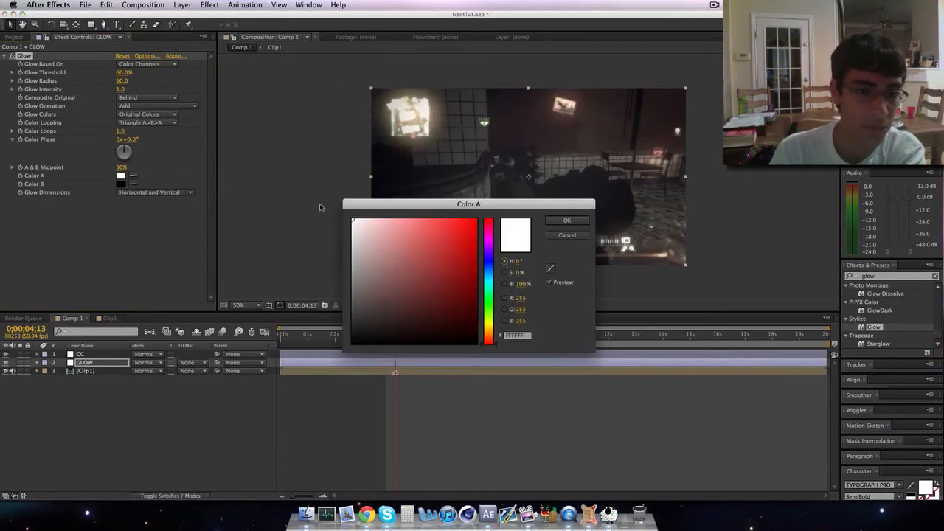
{"action": "left_click", "coordinate": [567, 220]}
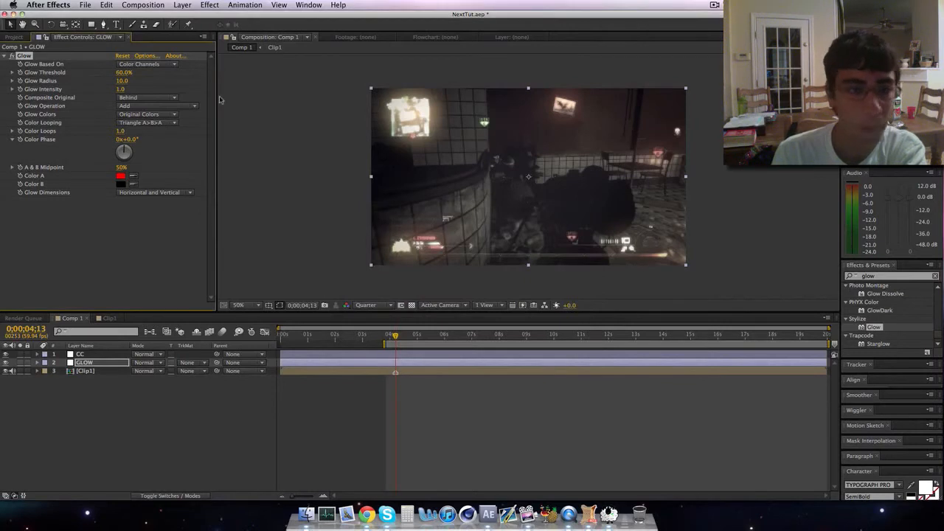
{"action": "left_click", "coordinate": [148, 114]}
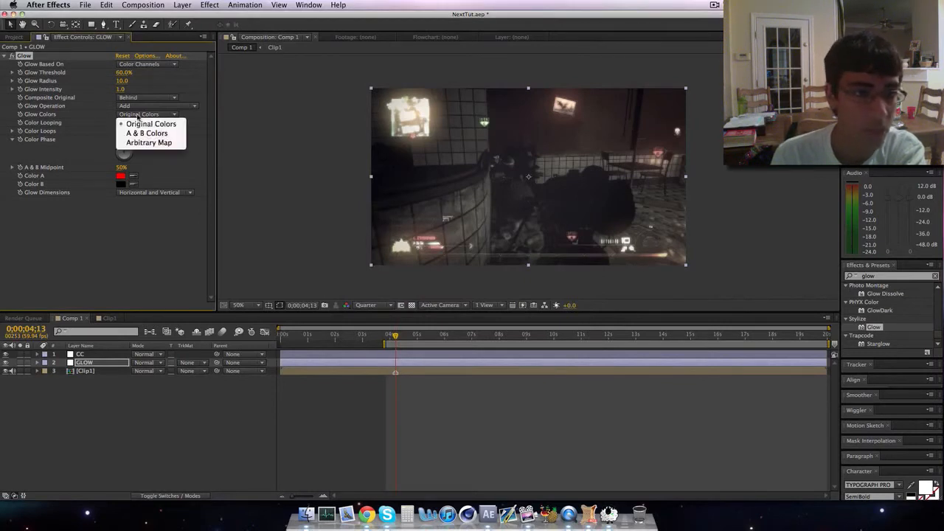
{"action": "left_click", "coordinate": [147, 132]}
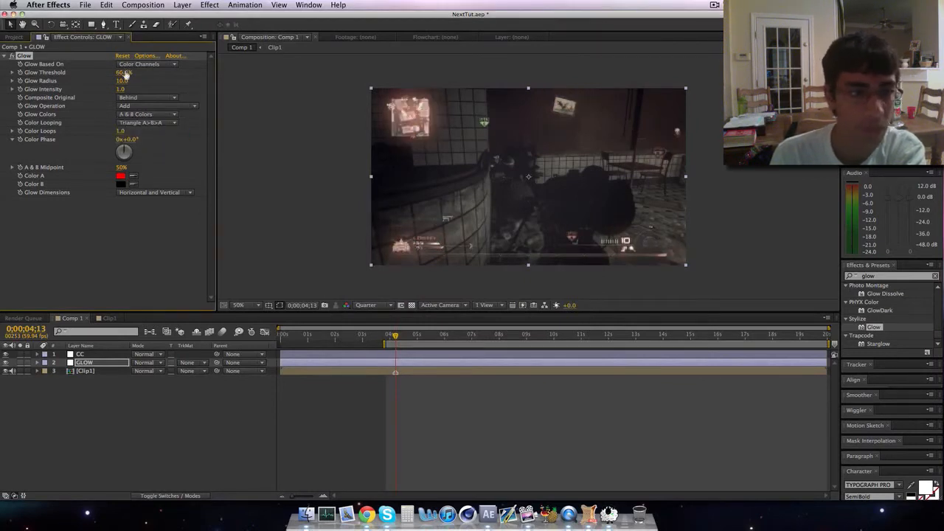
{"action": "left_click_drag", "start_coordinate": [123, 72], "coordinate": [103, 73]}
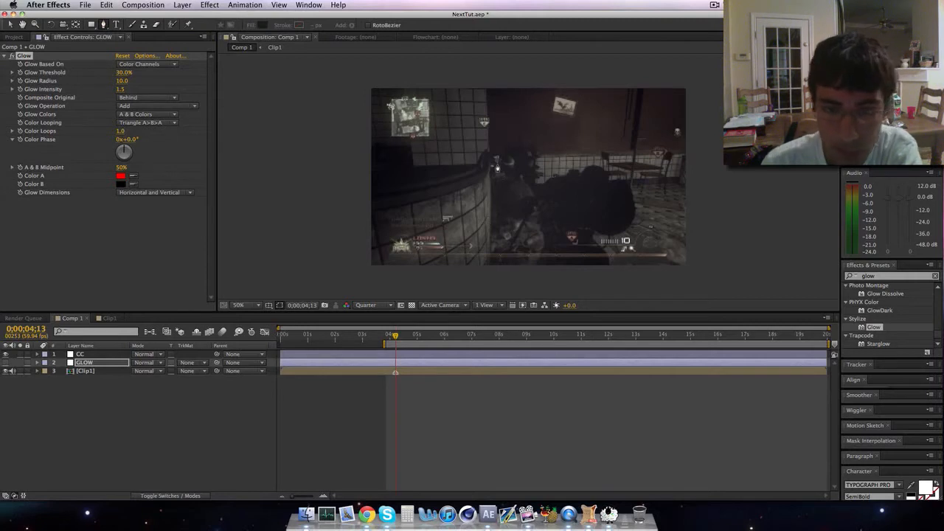
- At Full resolution, trace a Pen mask around the player and feather it 50 px
{"action": "left_click", "coordinate": [373, 305]}
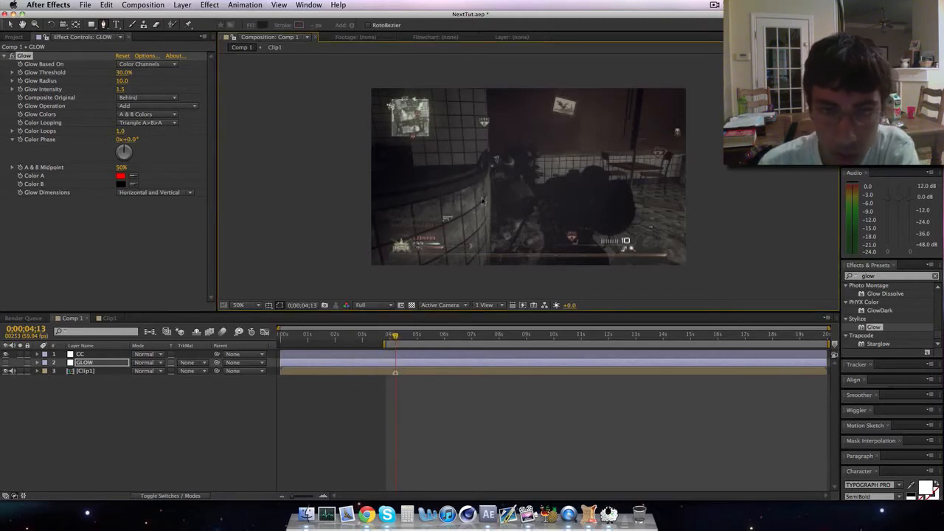
{"action": "left_click", "coordinate": [239, 304]}
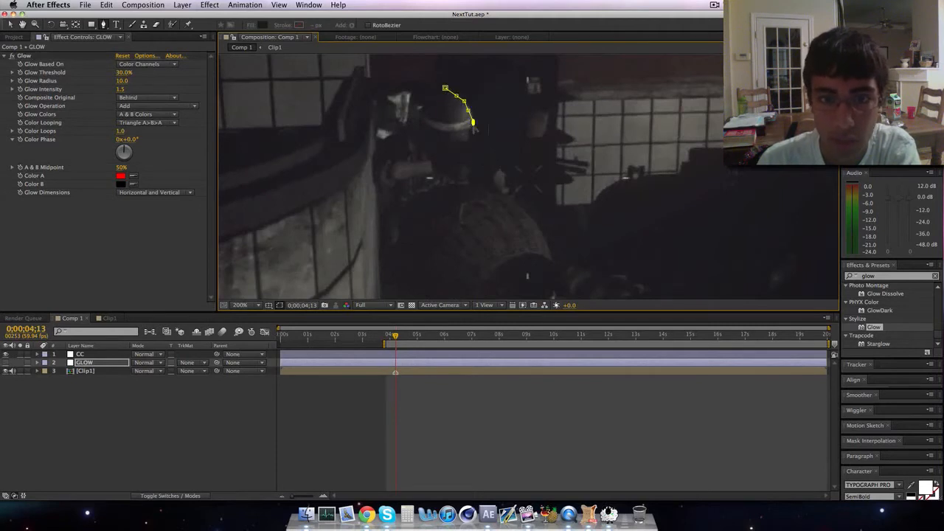
{"action": "left_click", "coordinate": [539, 151]}
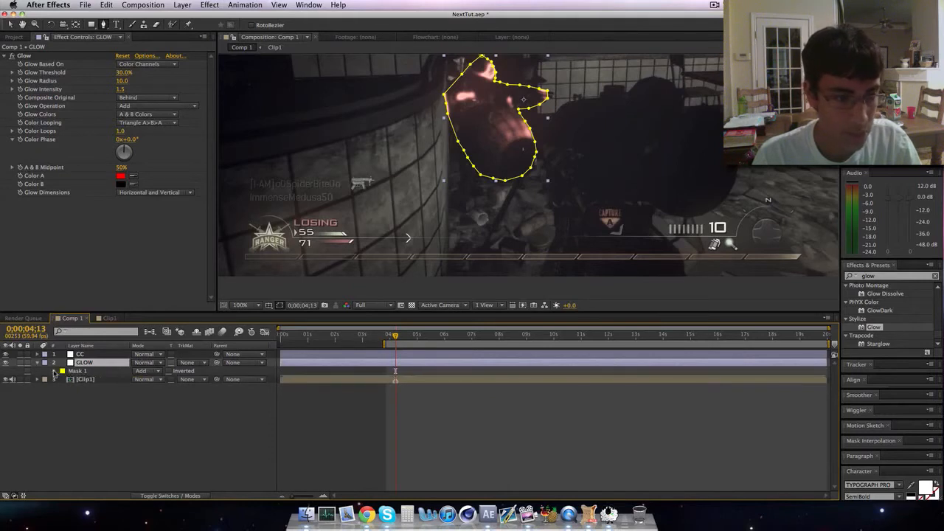
{"action": "left_click", "coordinate": [61, 371]}
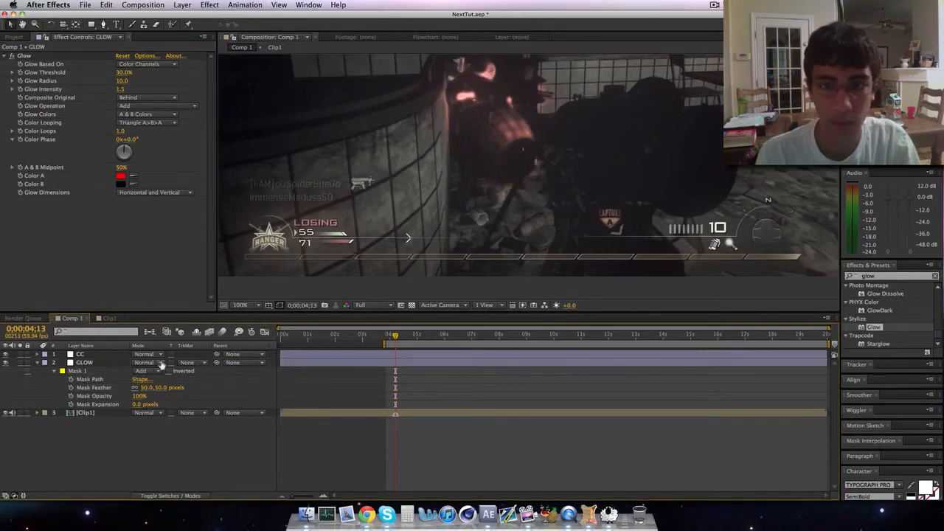
- Enable the Mask Path stopwatch and reshape the outline on later frames to track the player
{"action": "left_click", "coordinate": [240, 305]}
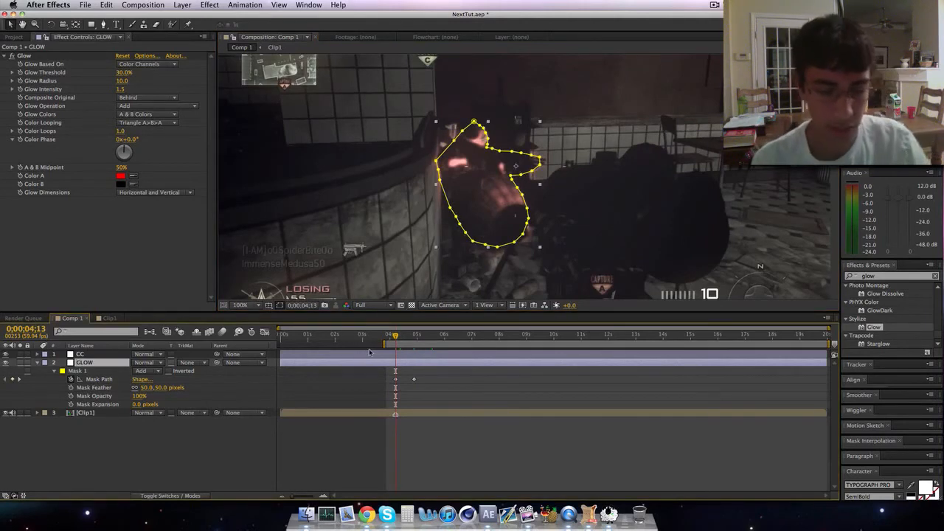
- Show GLOW's Opacity and add alternating 0%/100% keyframes near four to five seconds
{"action": "left_click", "coordinate": [37, 362]}
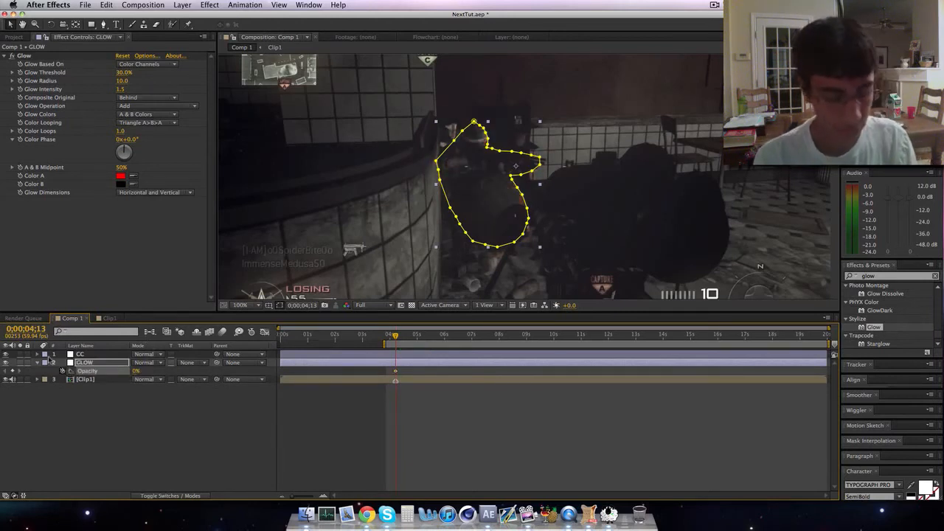
{"action": "left_click", "coordinate": [399, 333]}
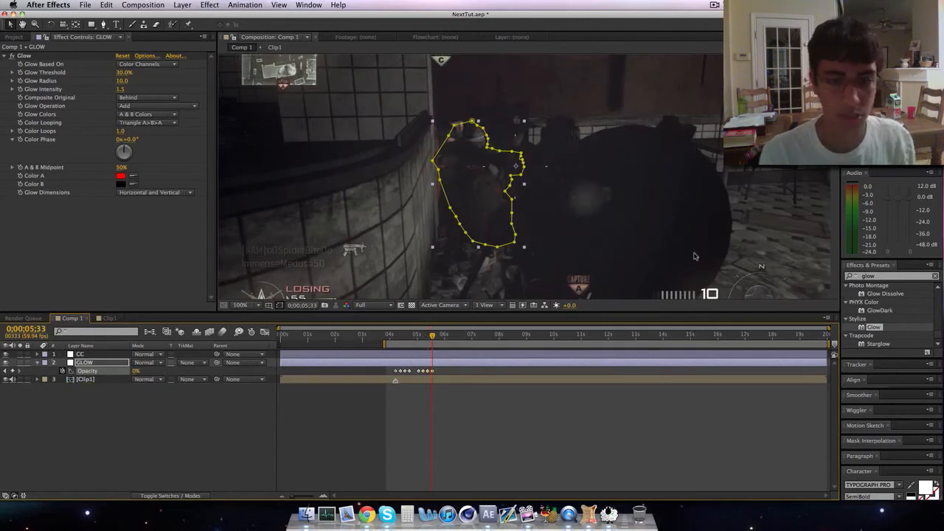
- Switch preview resolution to Quarter and zoom the viewer out to 50%
{"action": "left_click", "coordinate": [372, 304]}
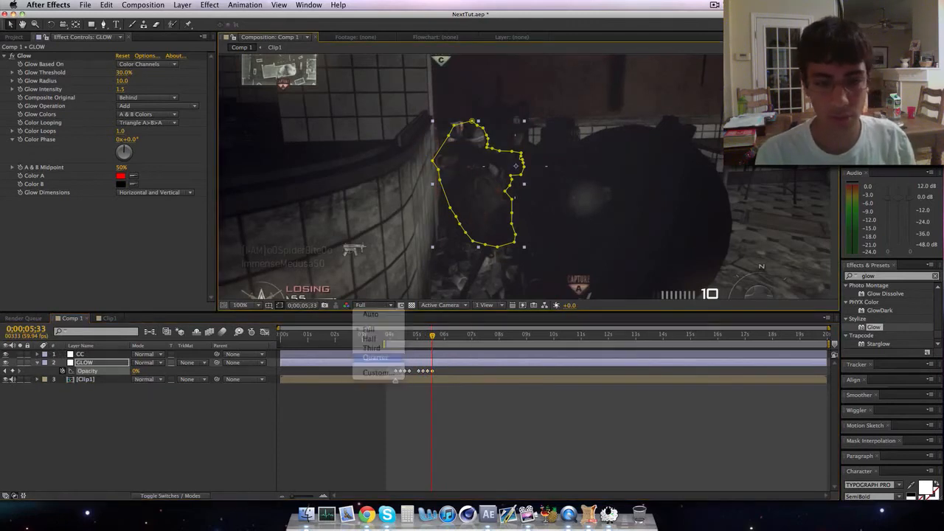
{"action": "left_click", "coordinate": [375, 358]}
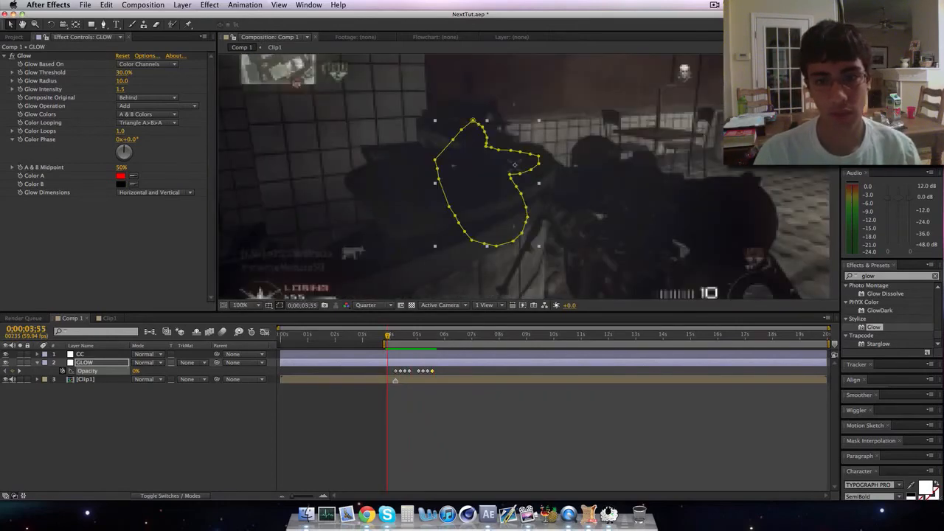
{"action": "left_click", "coordinate": [240, 305]}
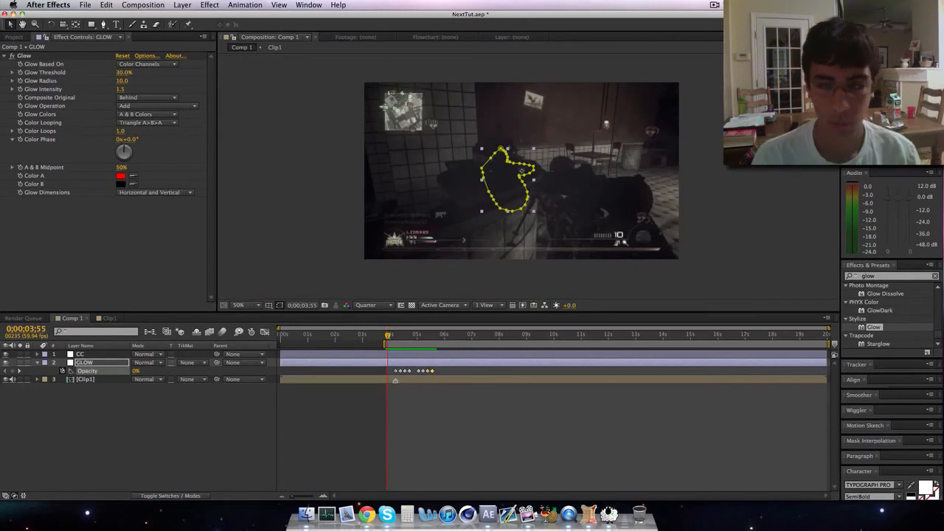